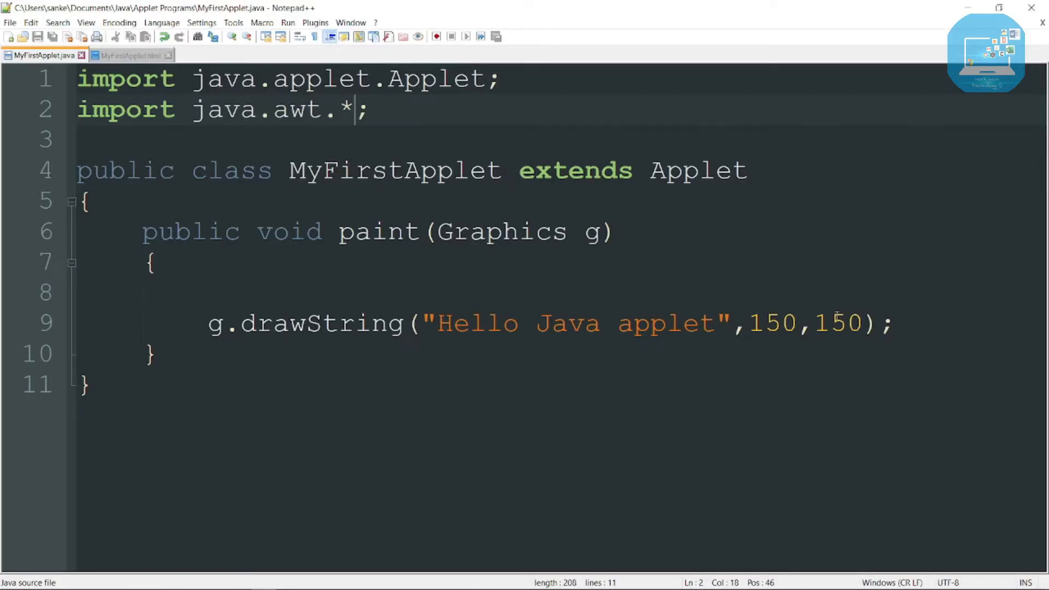
Select the MyFirstApplet.java code that draws "Hello Java applet" to review it
left_click_drag(77, 78, 367, 110)
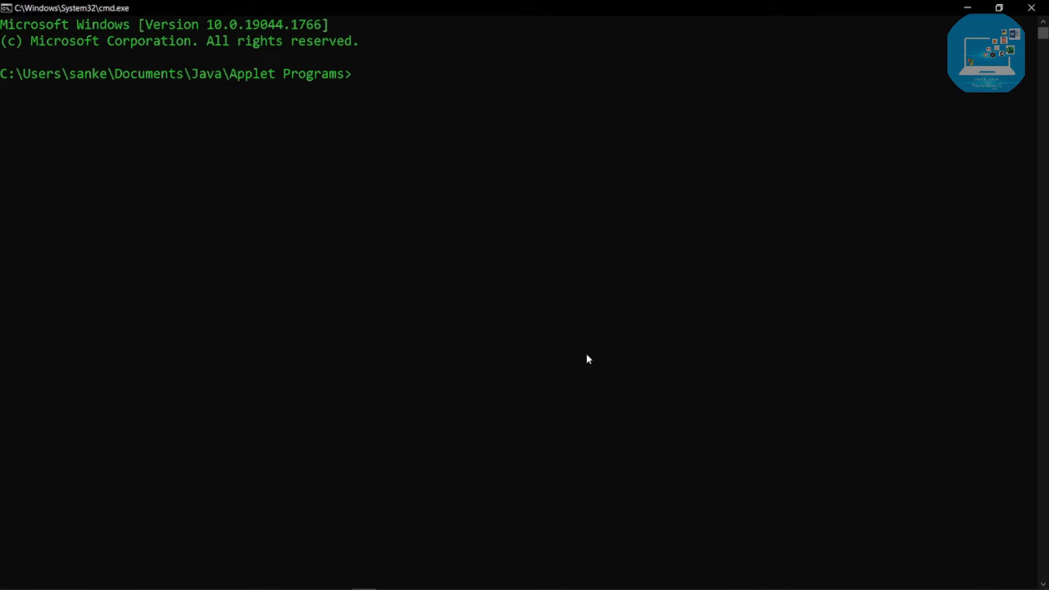
Enter the javac compile command for MyFirstApplet at the prompt
type("javac M")
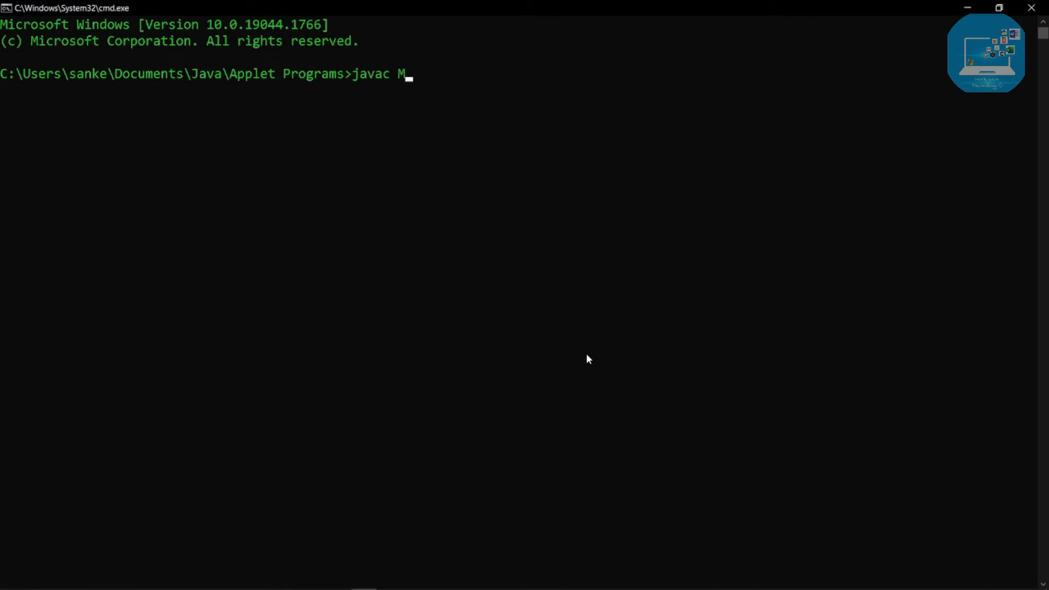
type("yF")
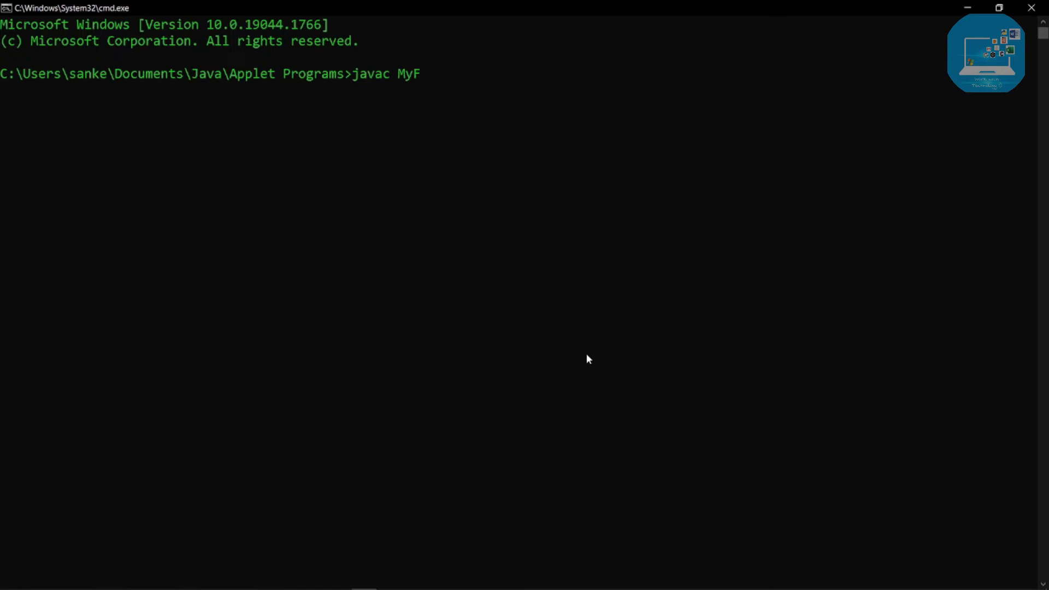
type("irstApplet.html")
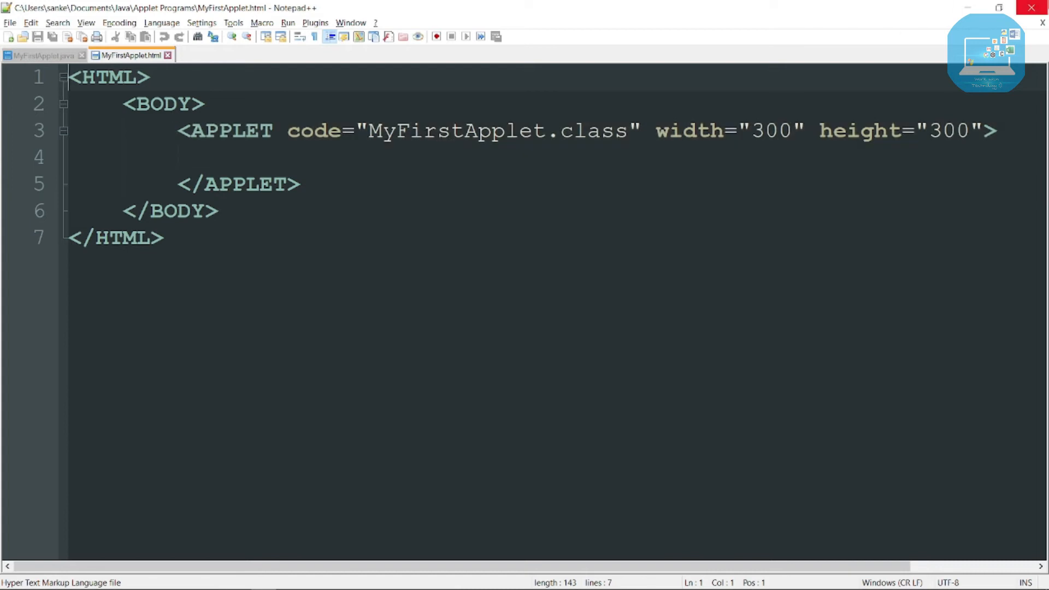
mouse_move(1036, 7)
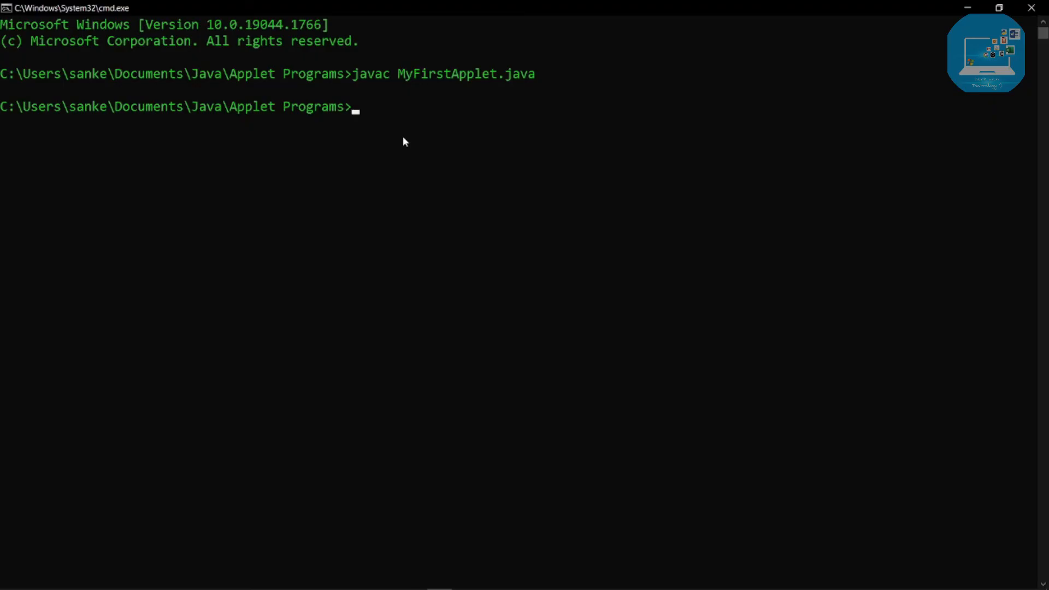
Type the command 'appletviewer MyFirstApplet.html' without running it
type("applet")
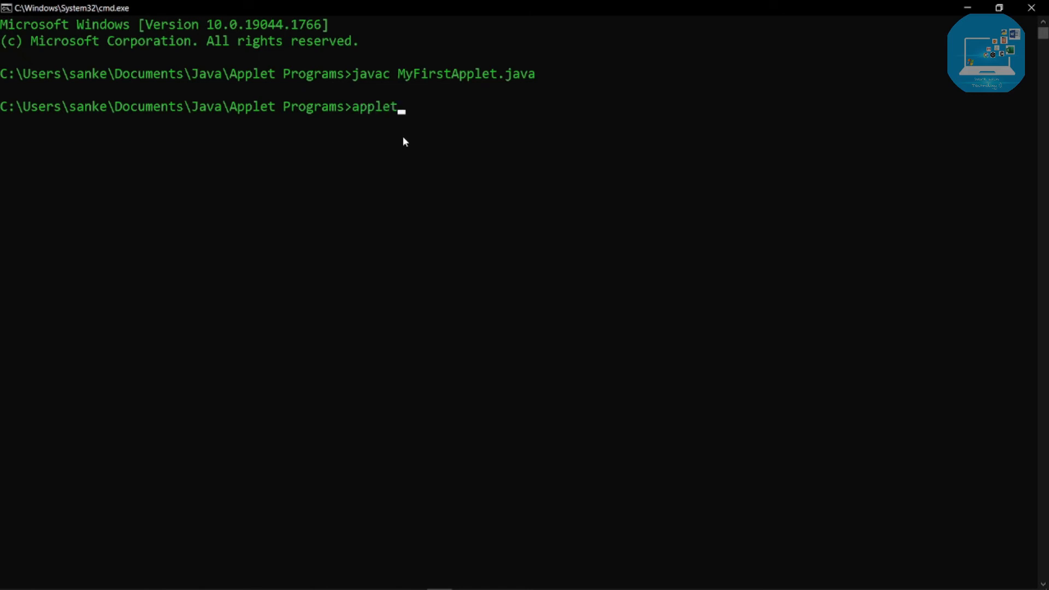
type("vi")
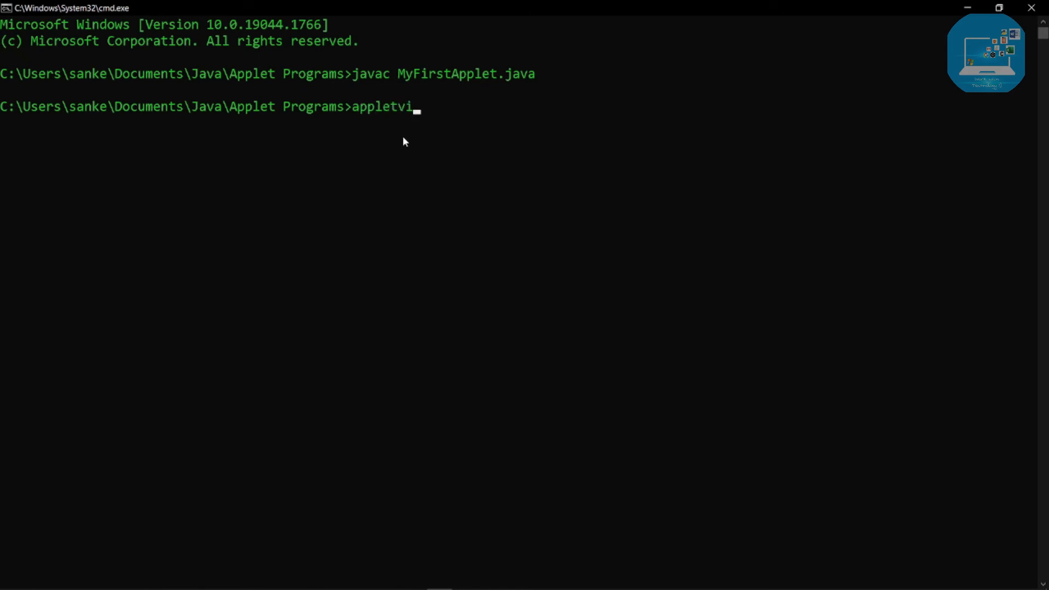
type("ew")
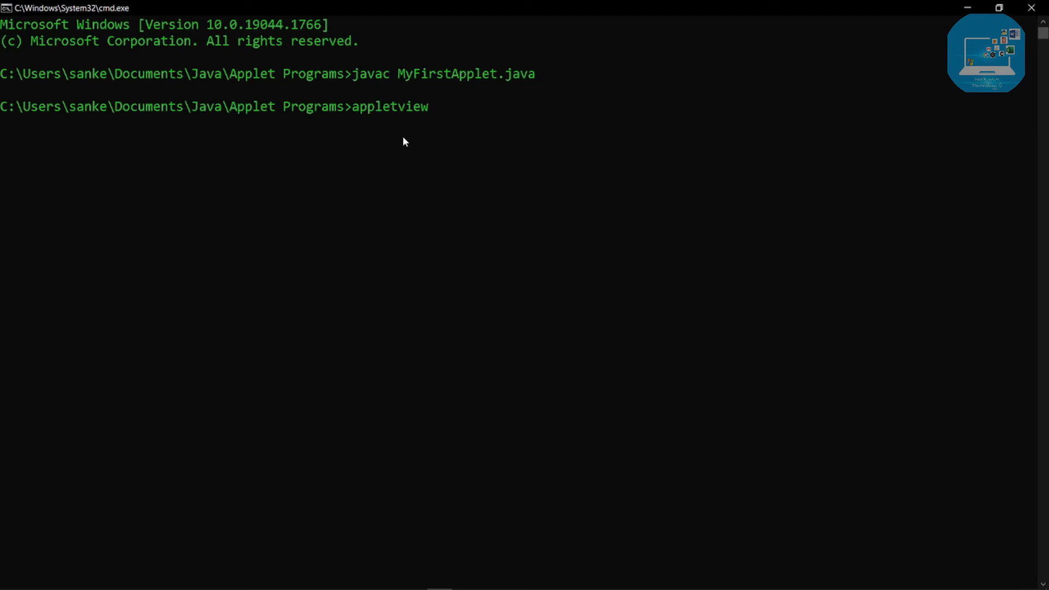
type("er")
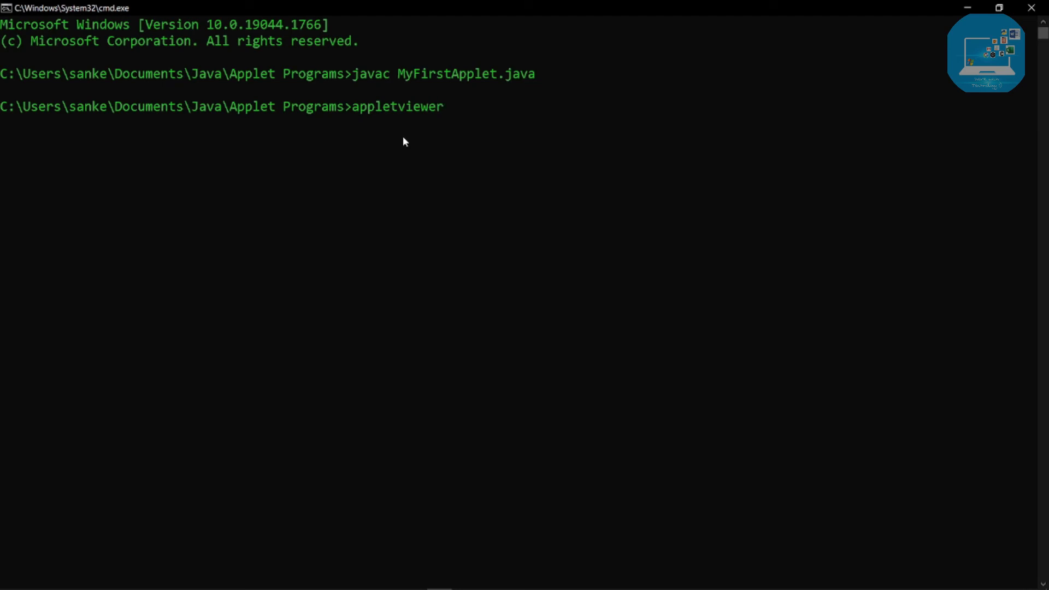
type("M")
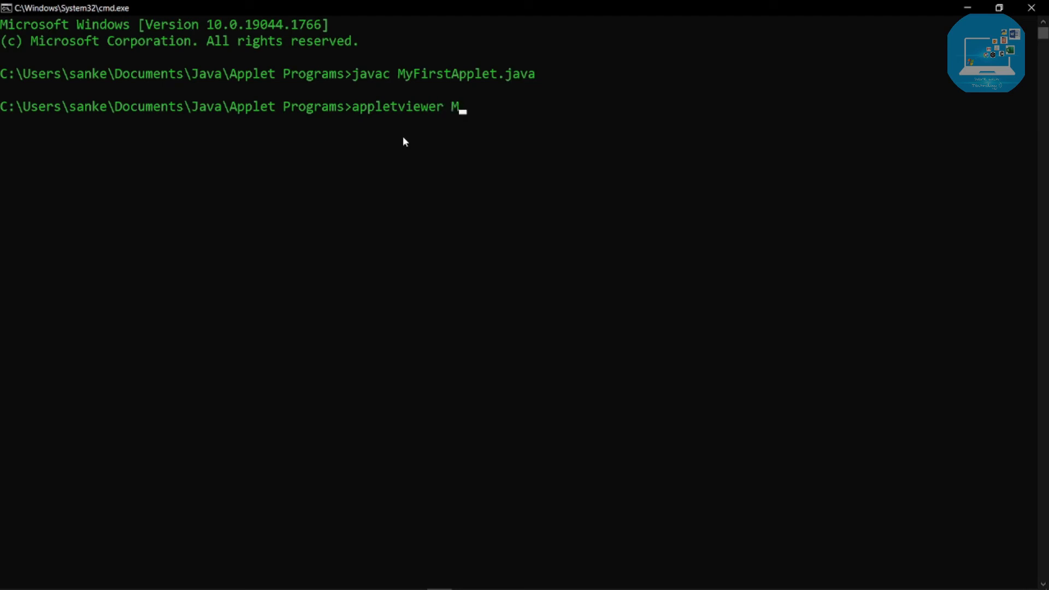
type("yFirstApplet.html")
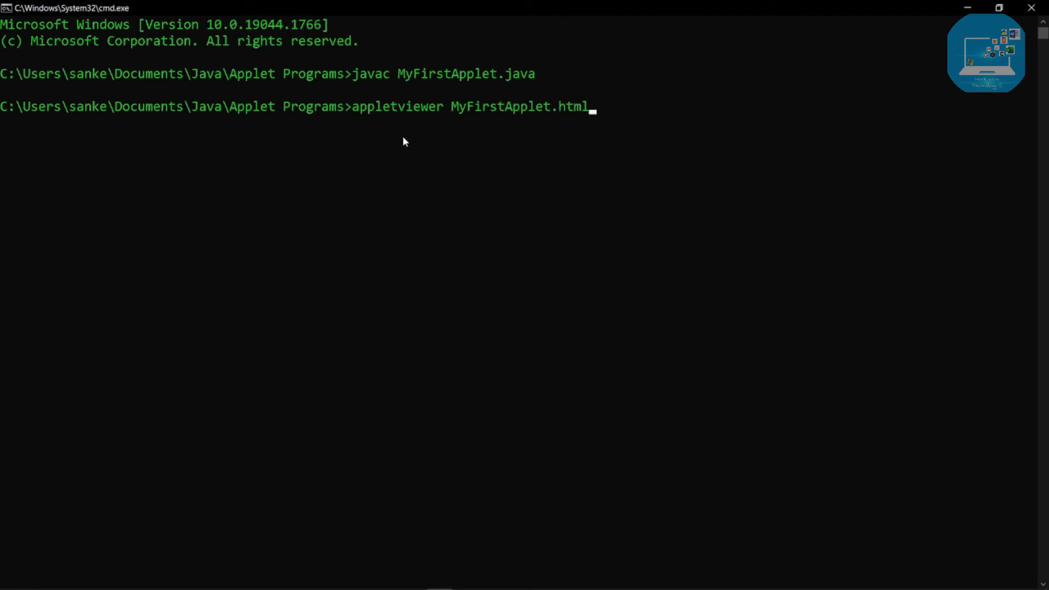